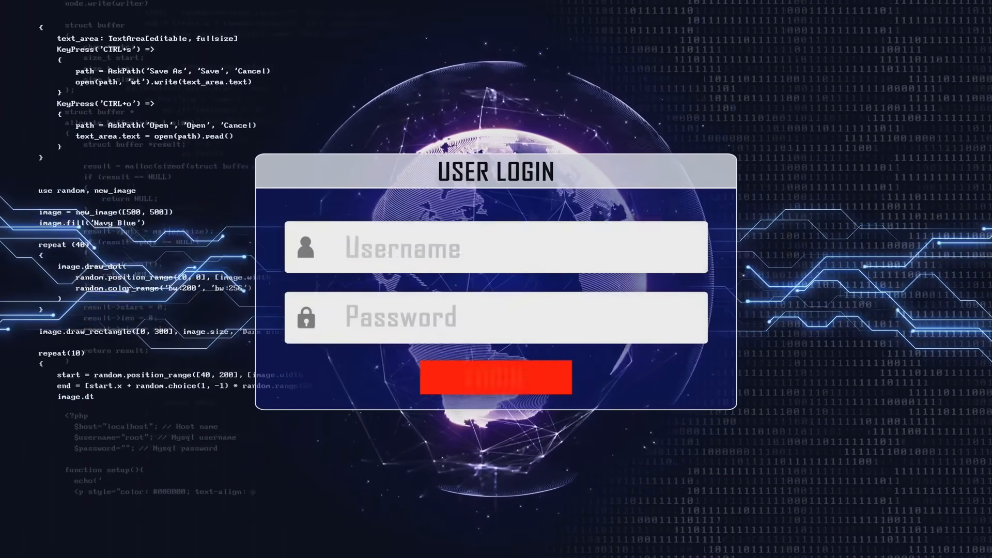
{"action": "type", "text": "ADMINISTRATOR"}
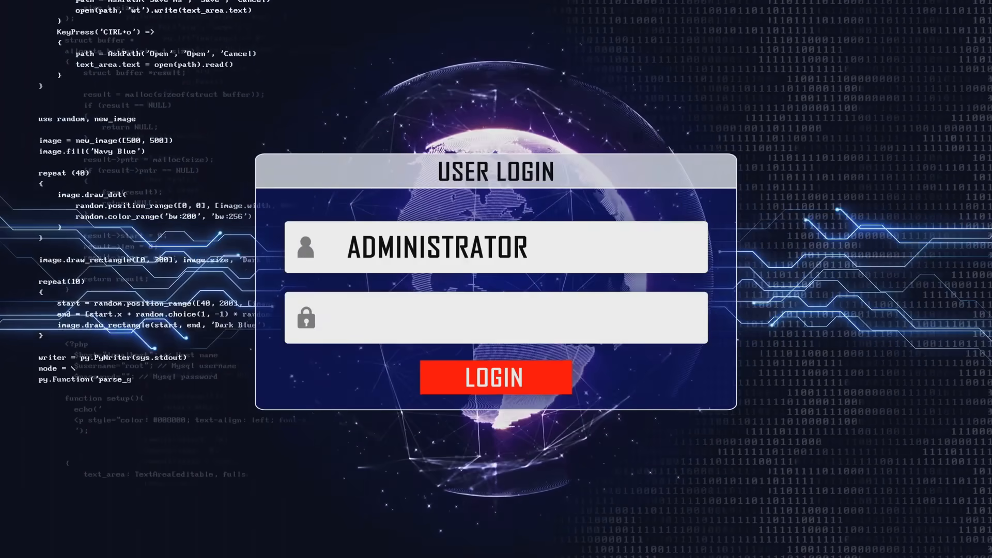
{"action": "left_click", "coordinate": [496, 377]}
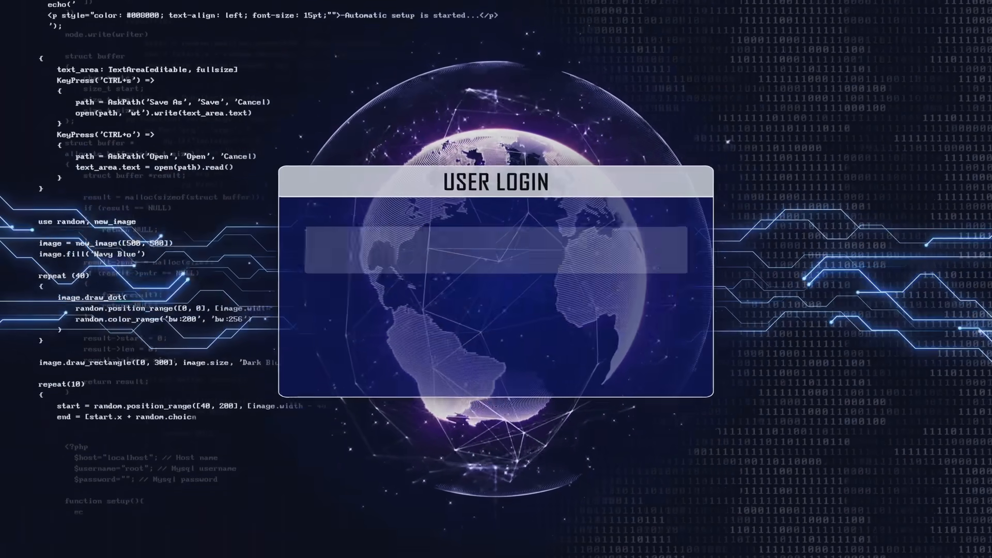
{"action": "type", "text": "ADMINISTRATOR"}
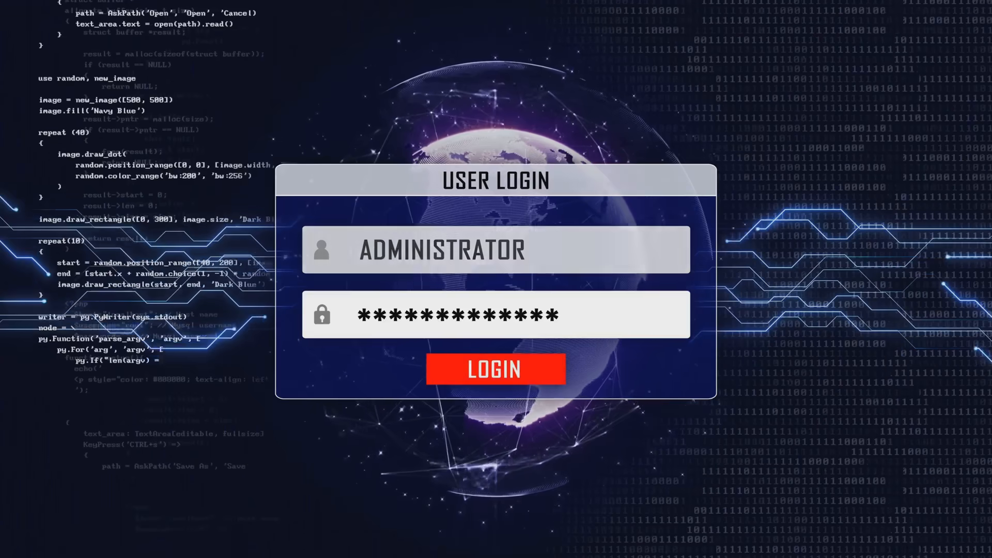
{"action": "left_click", "coordinate": [495, 369]}
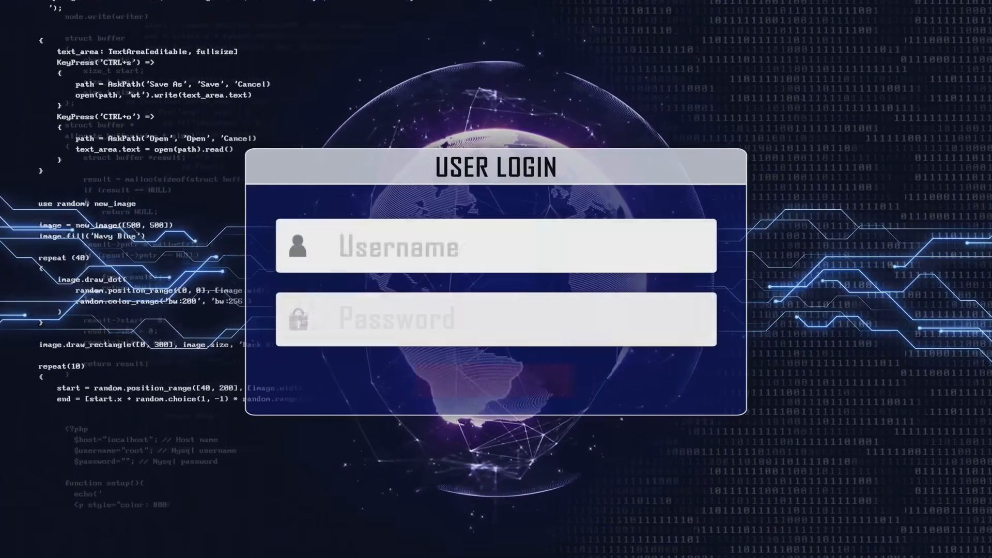
{"action": "type", "text": "ADMINISTRATOR"}
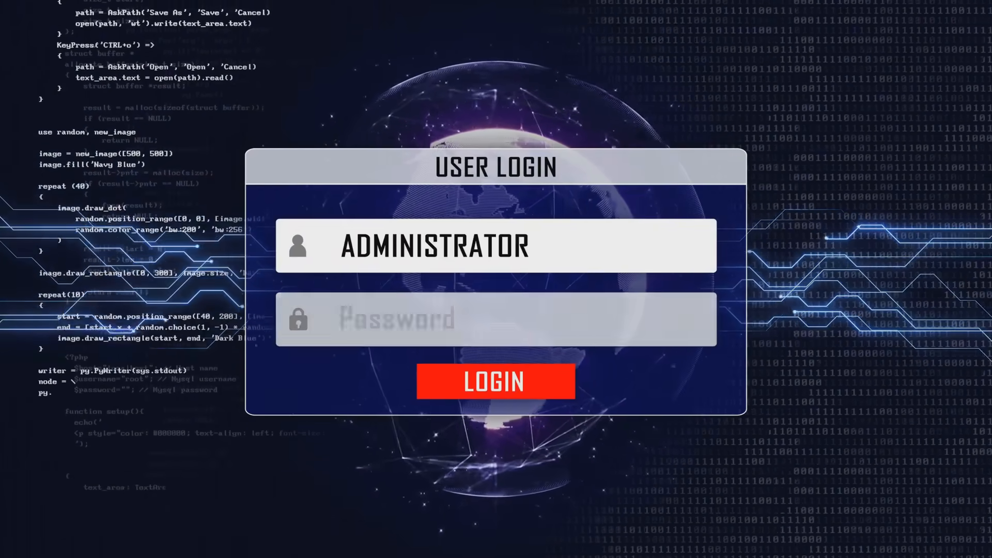